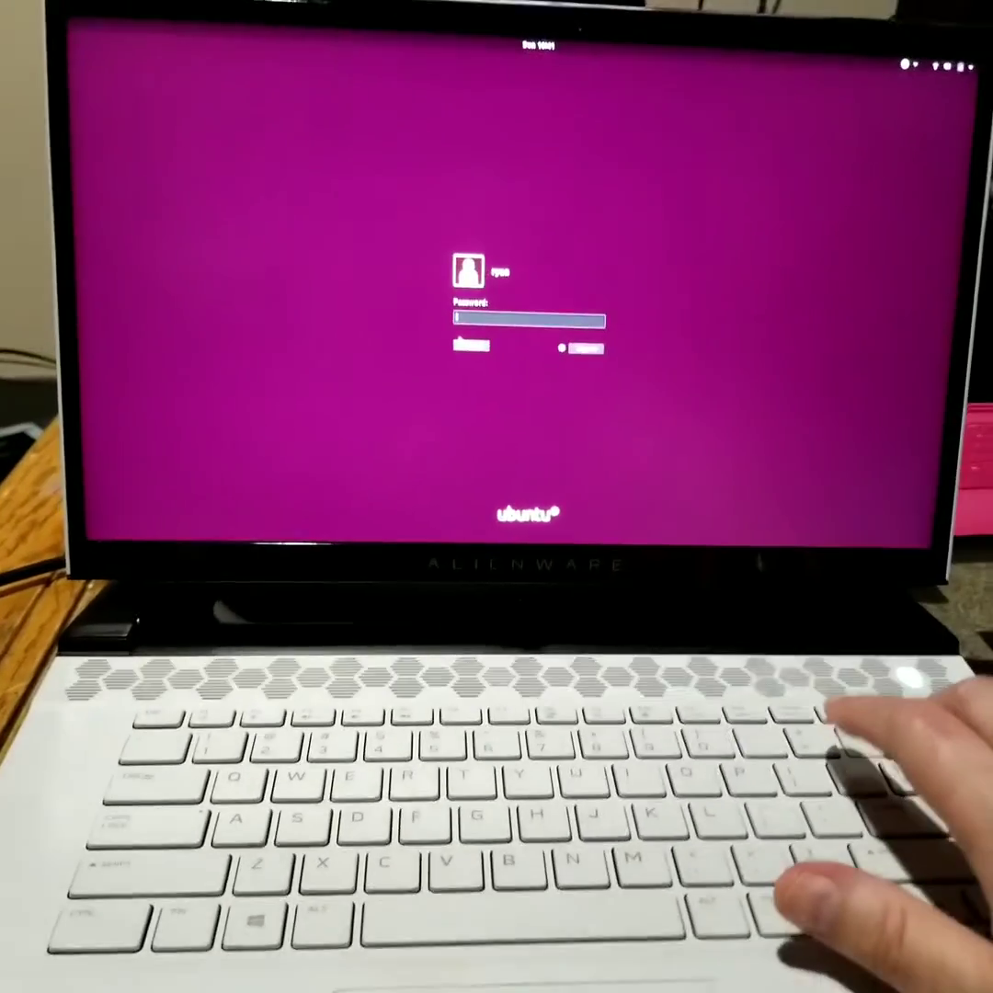
type("password")
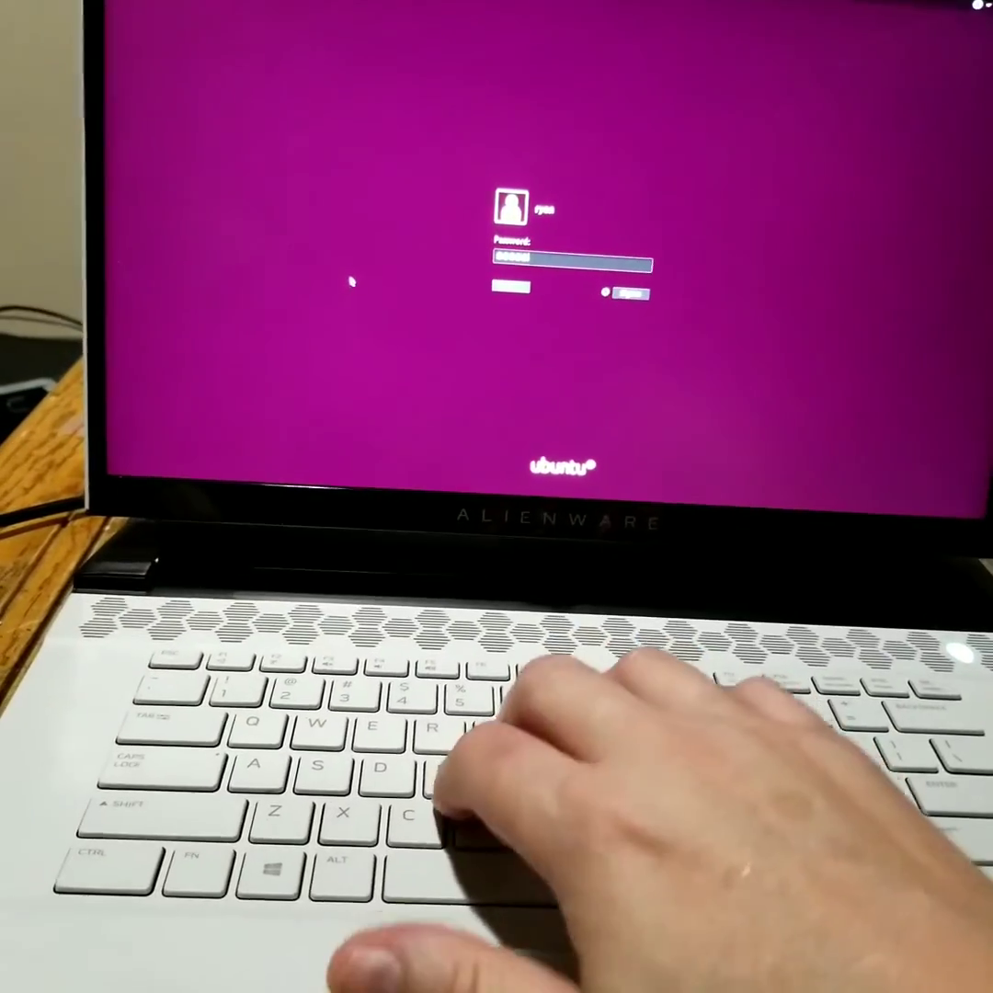